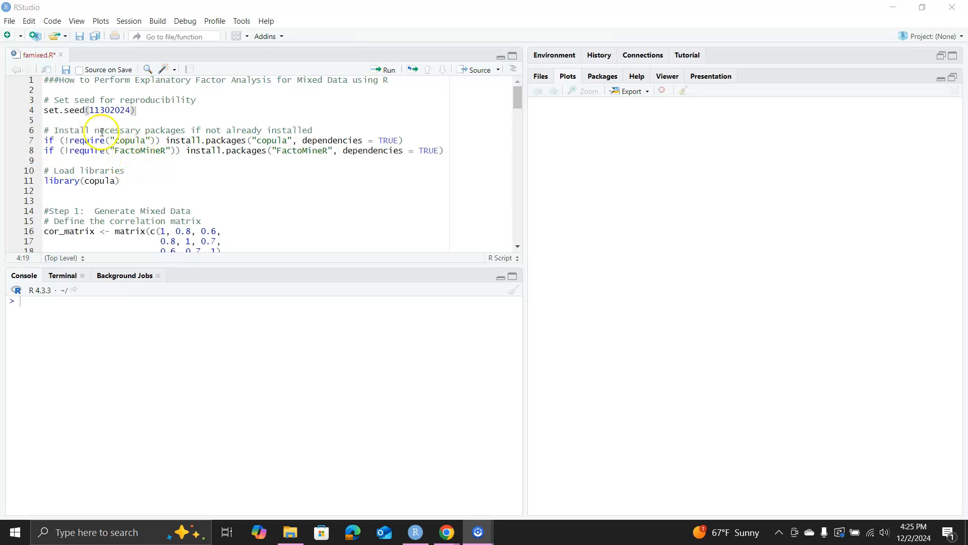
pyautogui.moveTo(94, 100)
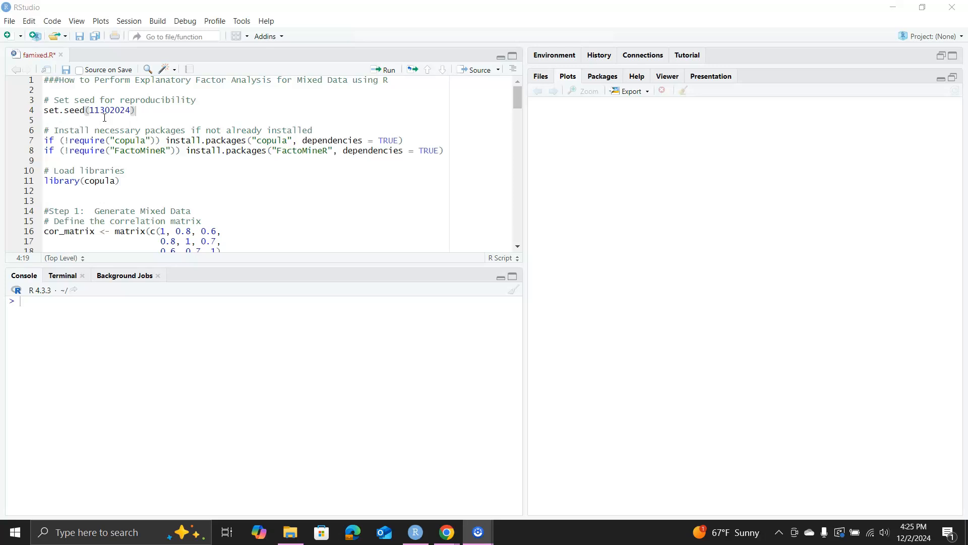
# Run the seed line set.seed(11302024) and load the copula library.
pyautogui.click(79, 109)
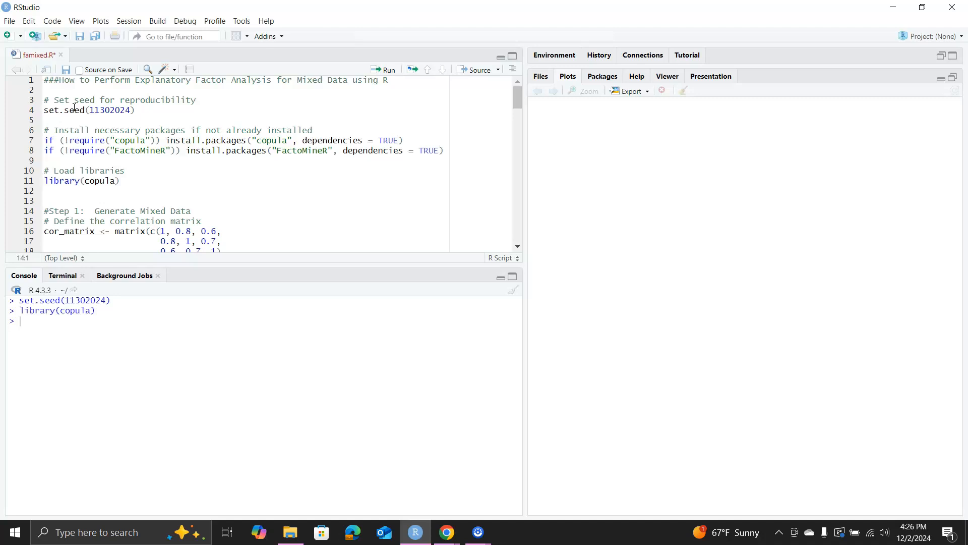
# Run the cor_matrix, Gaussian copula, n and 100-draw u lines.
pyautogui.click(44, 231)
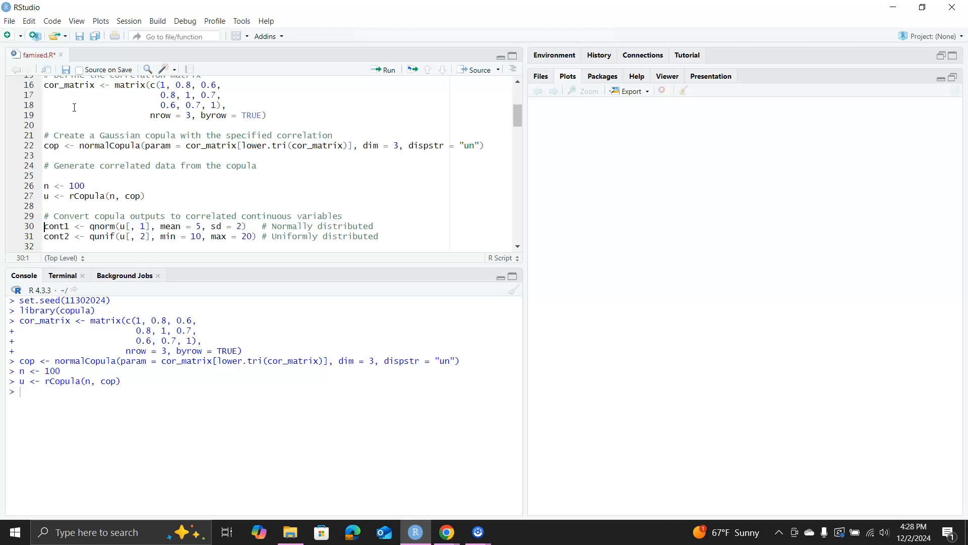
# Run the lines defining cont1, cont2, poly1 and poly2 from the copula draws.
pyautogui.scroll(-3)
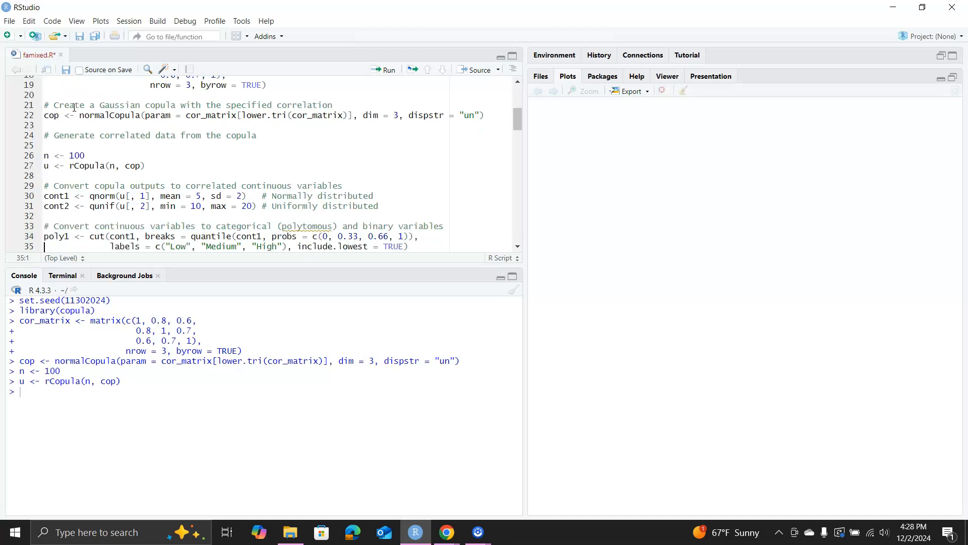
pyautogui.scroll(-3)
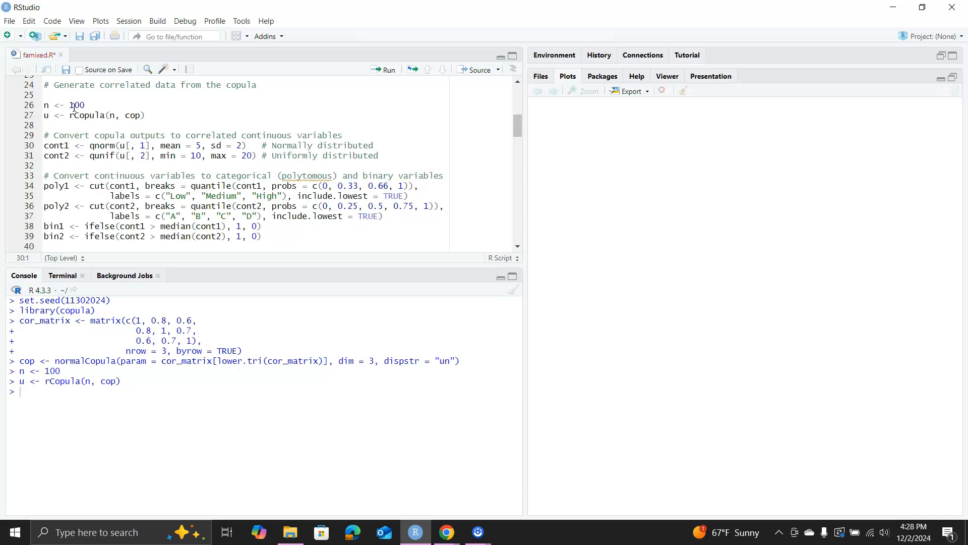
pyautogui.click(387, 69)
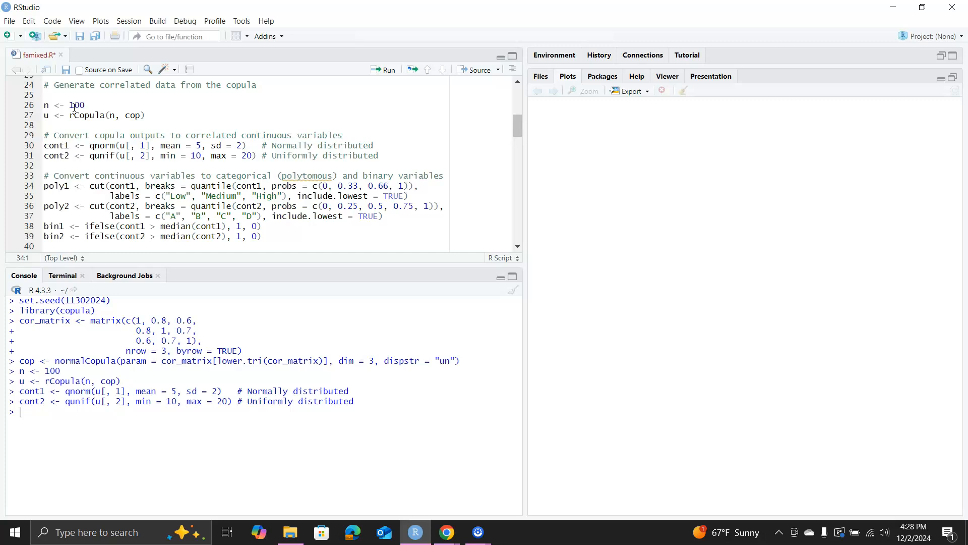
pyautogui.click(383, 69)
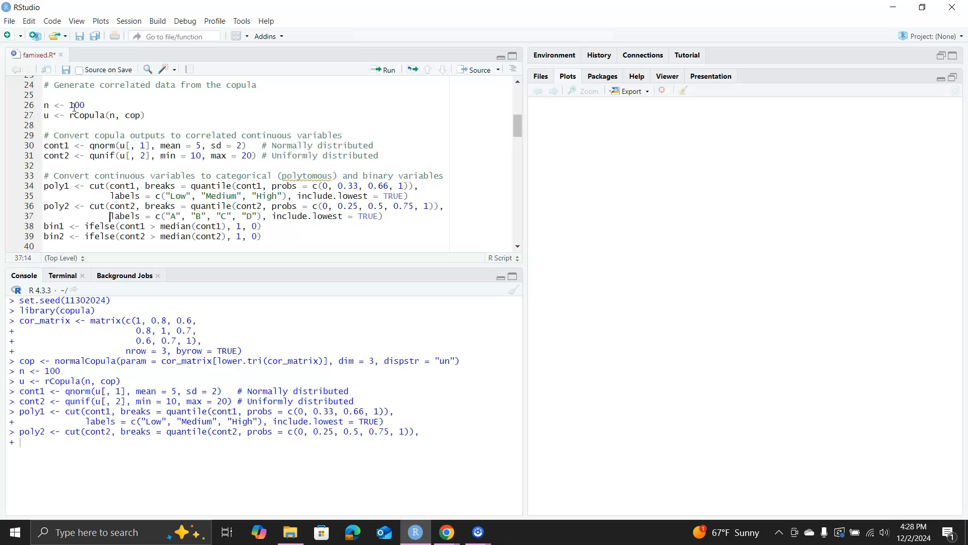
pyautogui.press('Return')
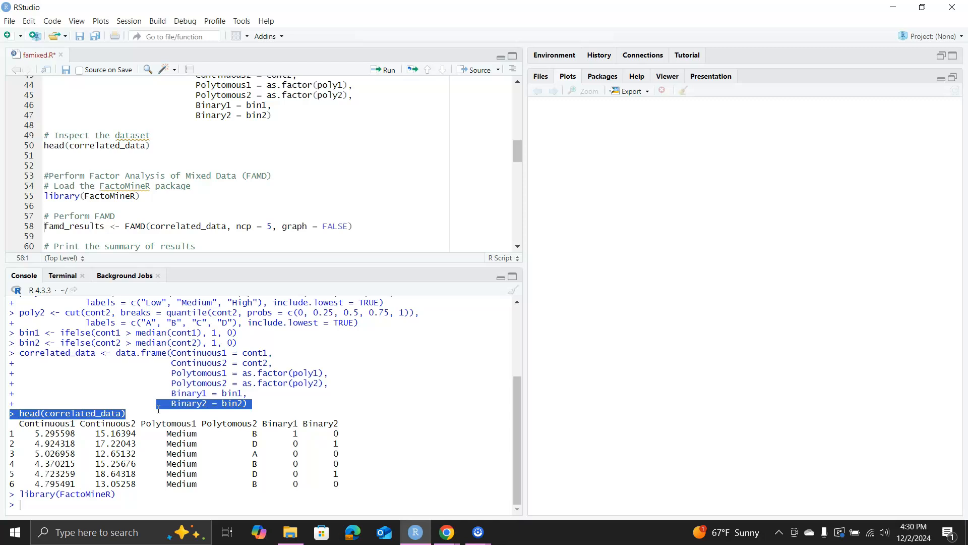
# Type the ?FAMD help lookup in the console.
pyautogui.write('?FAMD')
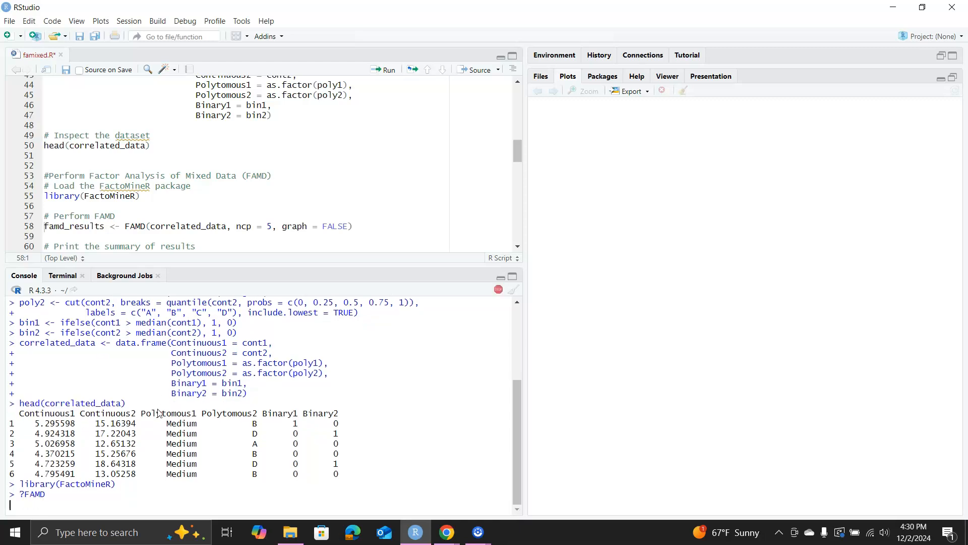
# Open the FAMD help page and read through its description.
pyautogui.press('enter')
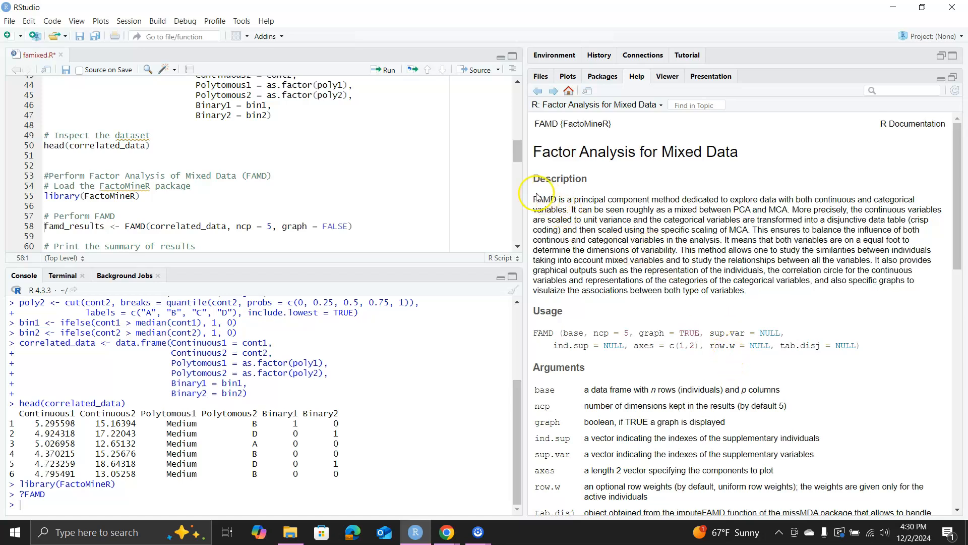
pyautogui.moveTo(535, 199); pyautogui.dragTo(693, 199)
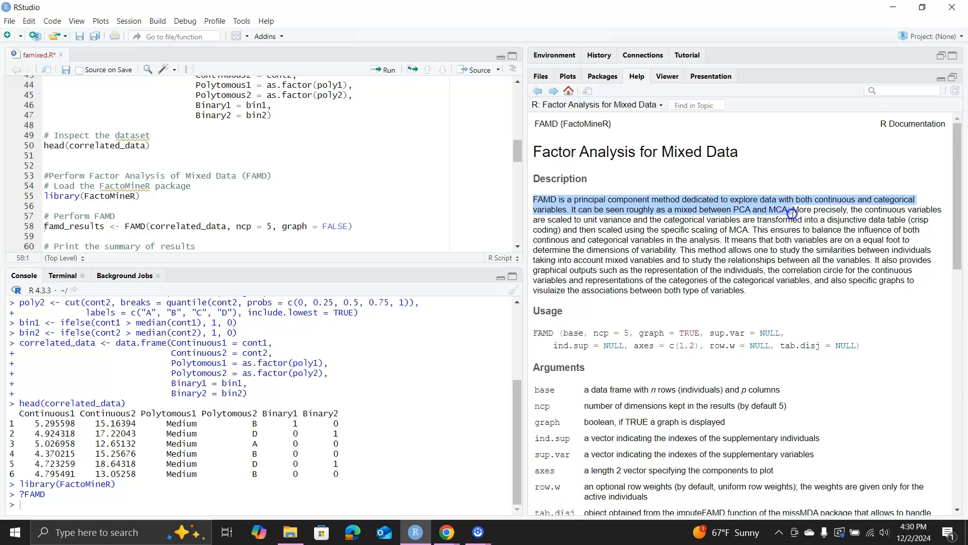
pyautogui.click(747, 261)
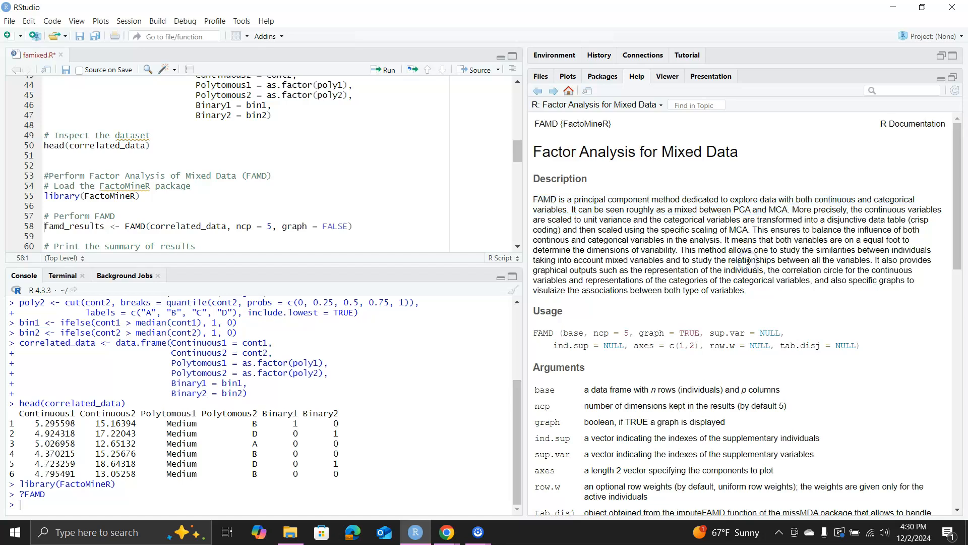
pyautogui.scroll(-3)
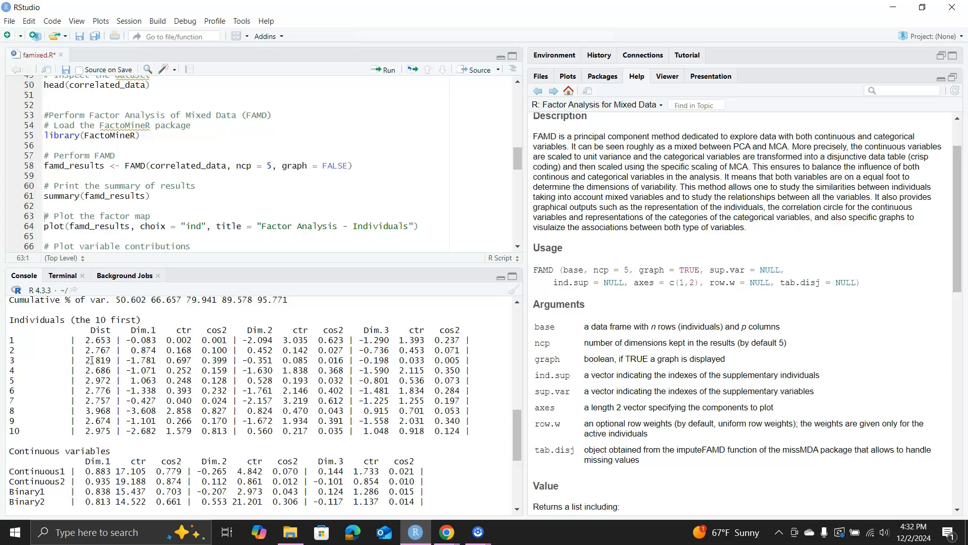
pyautogui.moveTo(6, 412)
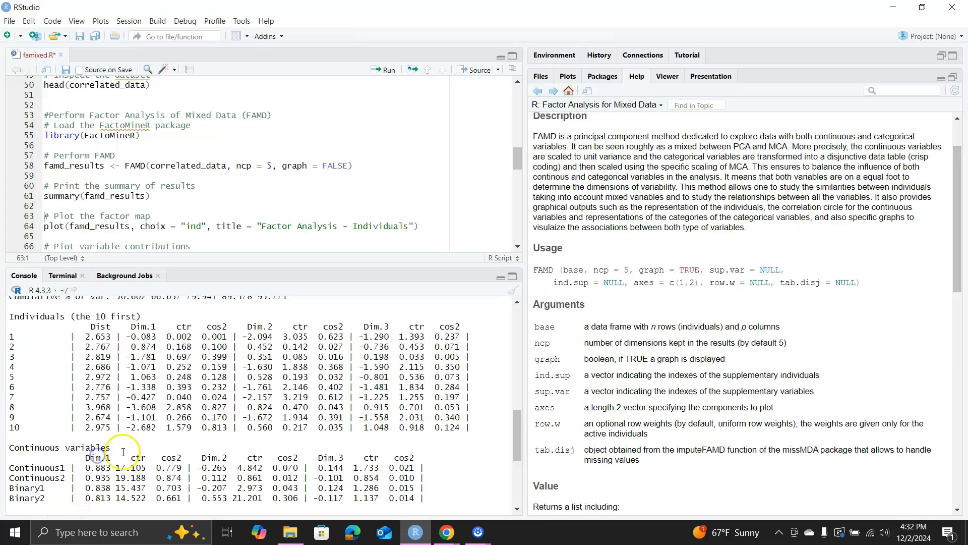
# Scroll the console to review the FAMD summary eigenvalues and coordinates.
pyautogui.scroll(-3)
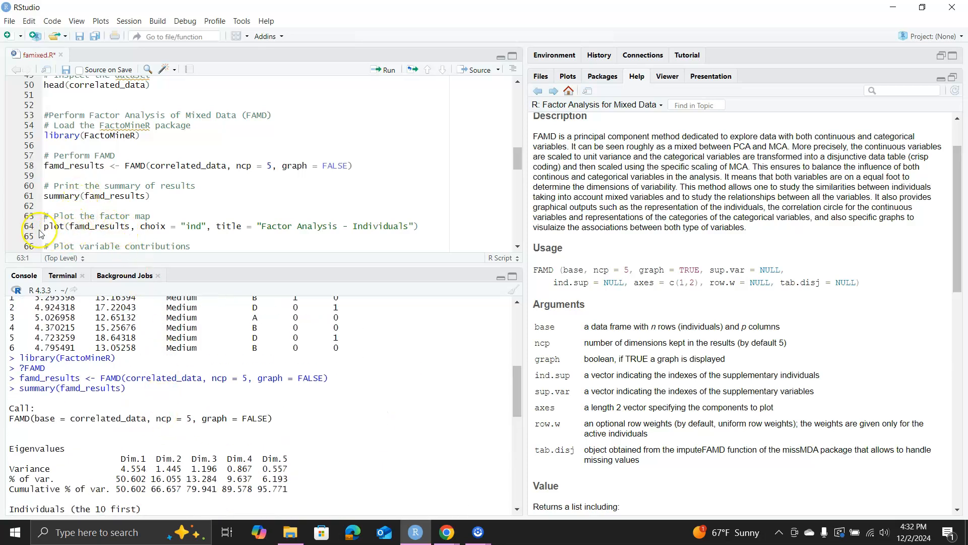
# Run the plot(famd_results, choix = "ind") line for the individuals factor map.
pyautogui.click(48, 226)
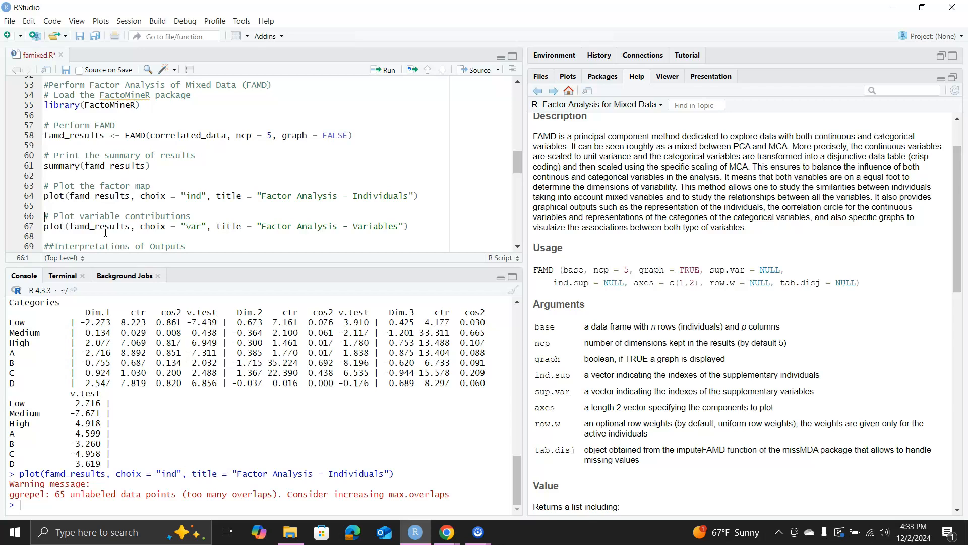
pyautogui.click(567, 76)
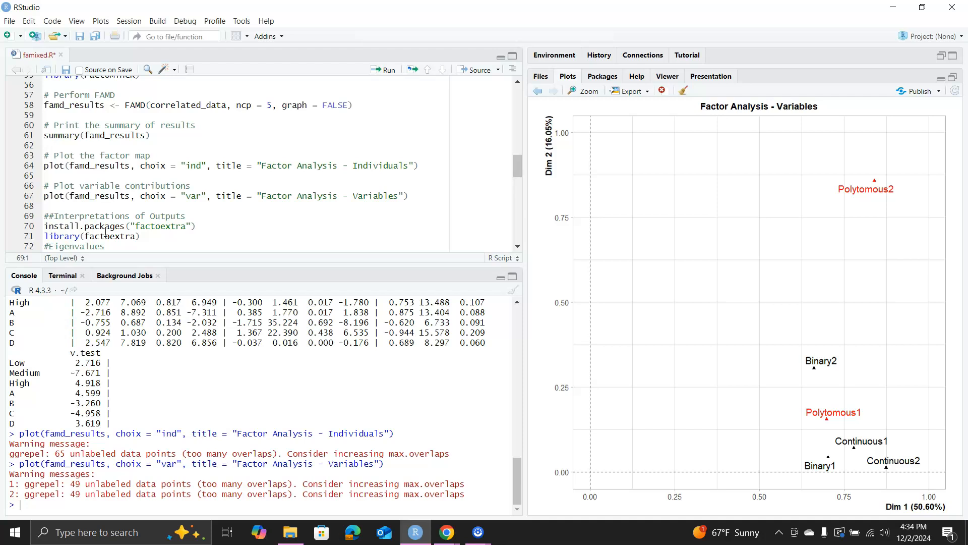
# Run the plot(famd_results, choix = "var") line for the variables factor map.
pyautogui.click(44, 226)
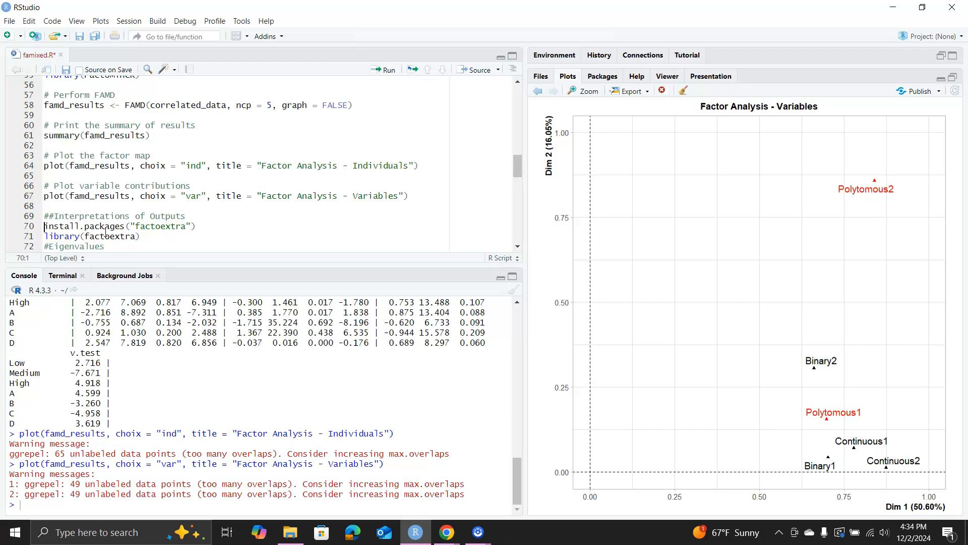
# Run the factoextra, get_eigenvalue, fviz_screeplot and get_famd_var lines.
pyautogui.click(44, 236)
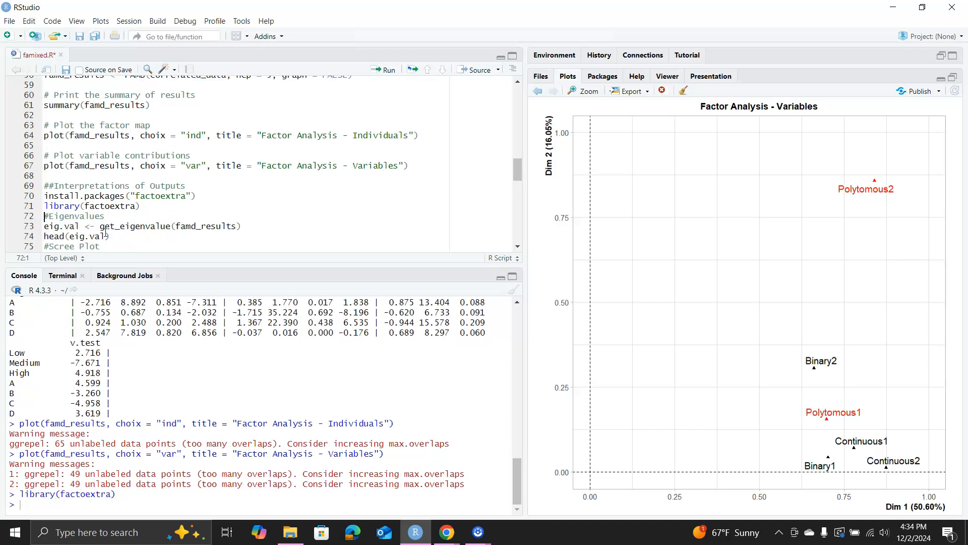
pyautogui.click(44, 226)
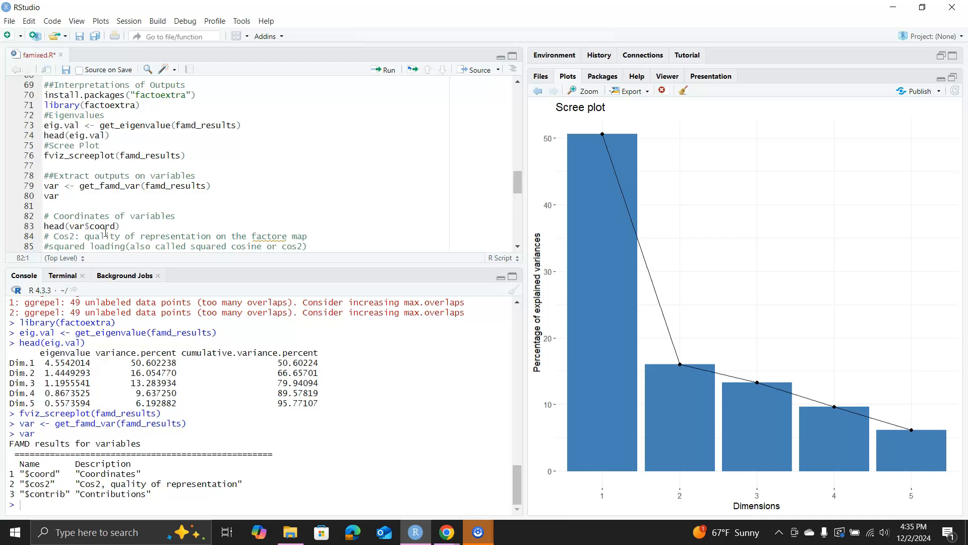
# Print var coord, cos2 and contrib, then draw contribution and cos2-coloured variable plots.
pyautogui.click(45, 226)
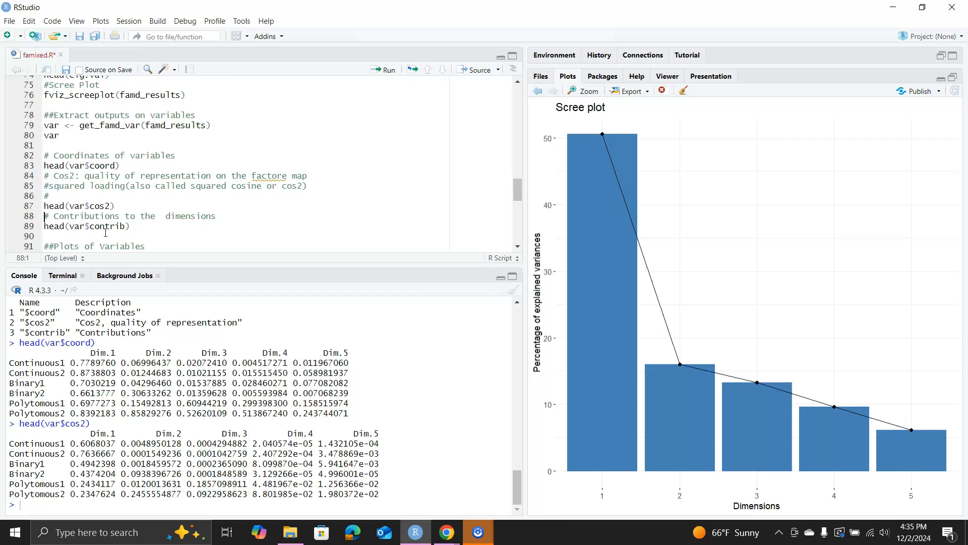
pyautogui.click(43, 226)
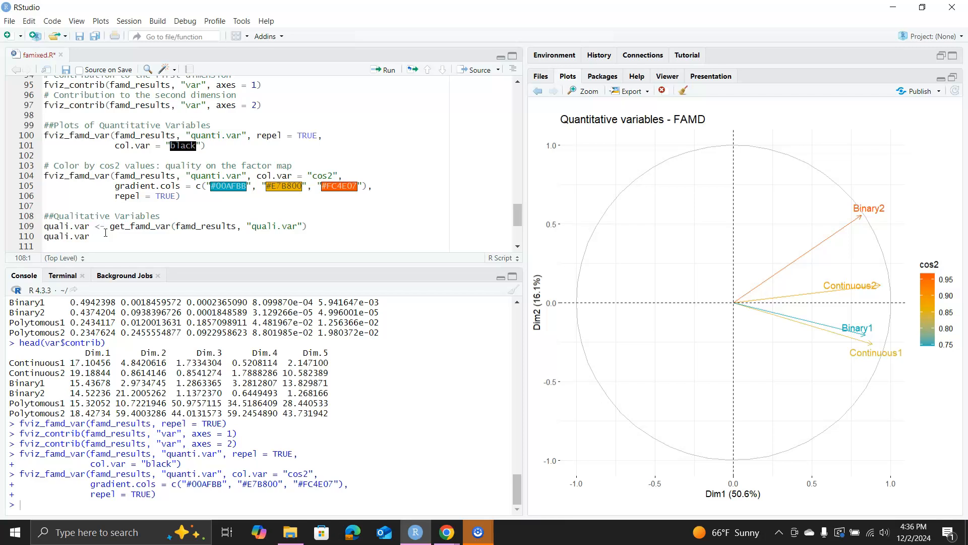
# Run quali.var <- get_famd_var(famd_results, "quali.var") and print quali.var.
pyautogui.click(44, 225)
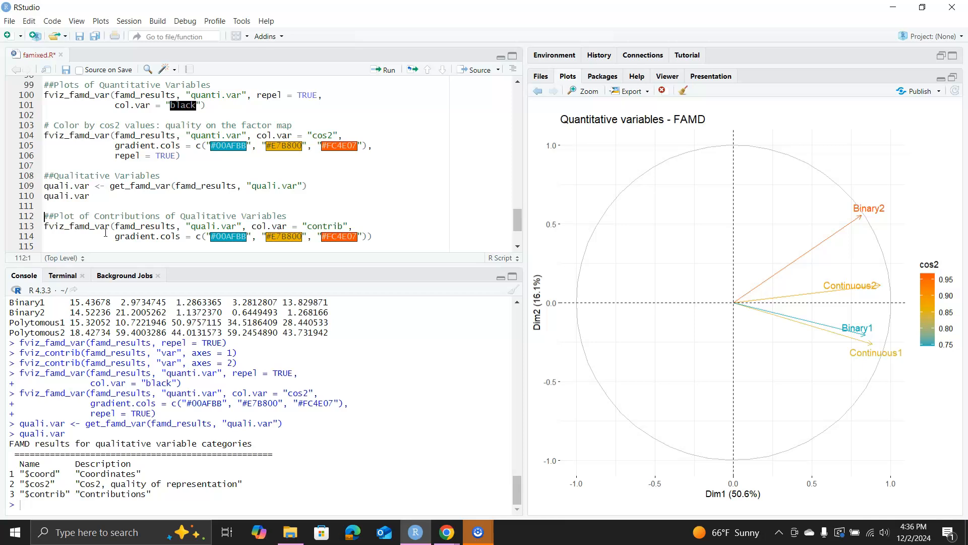
pyautogui.click(44, 226)
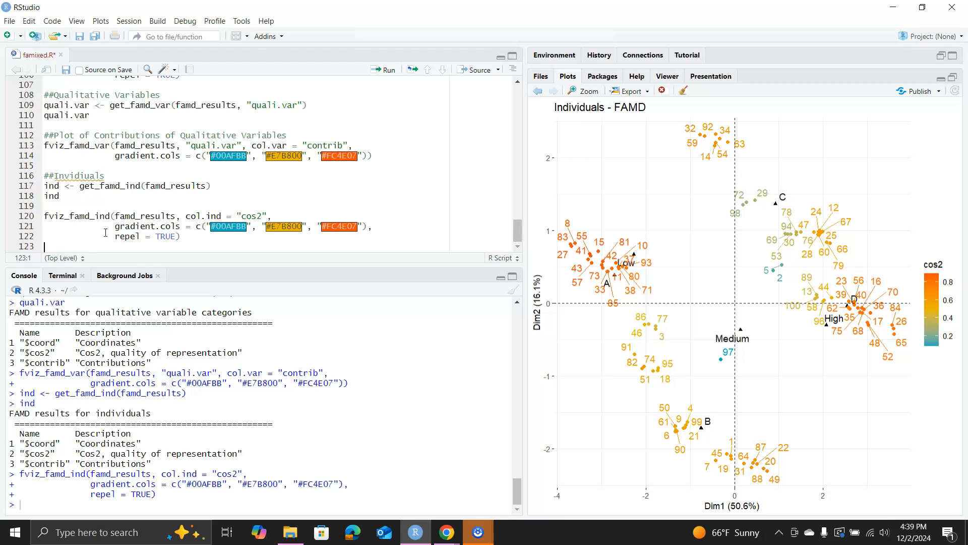
pyautogui.moveTo(32, 490)
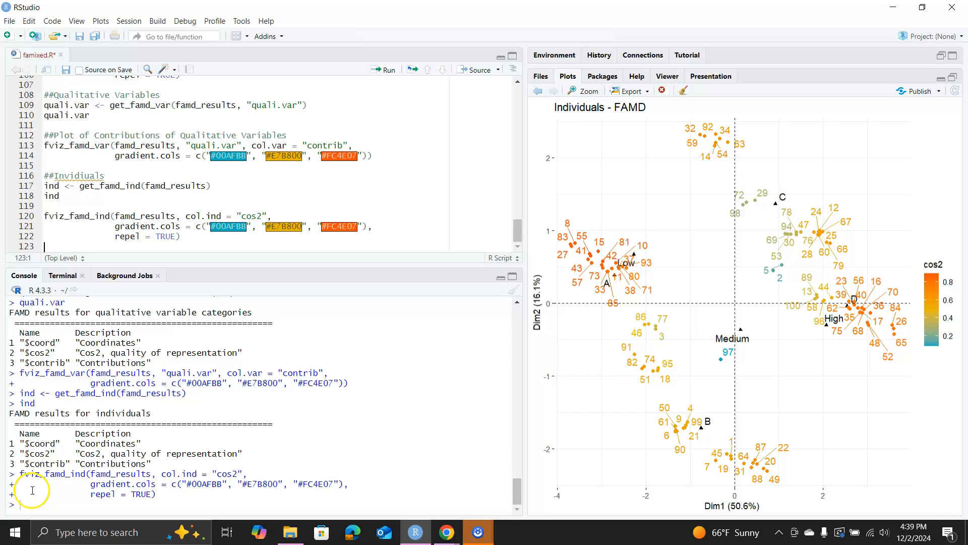